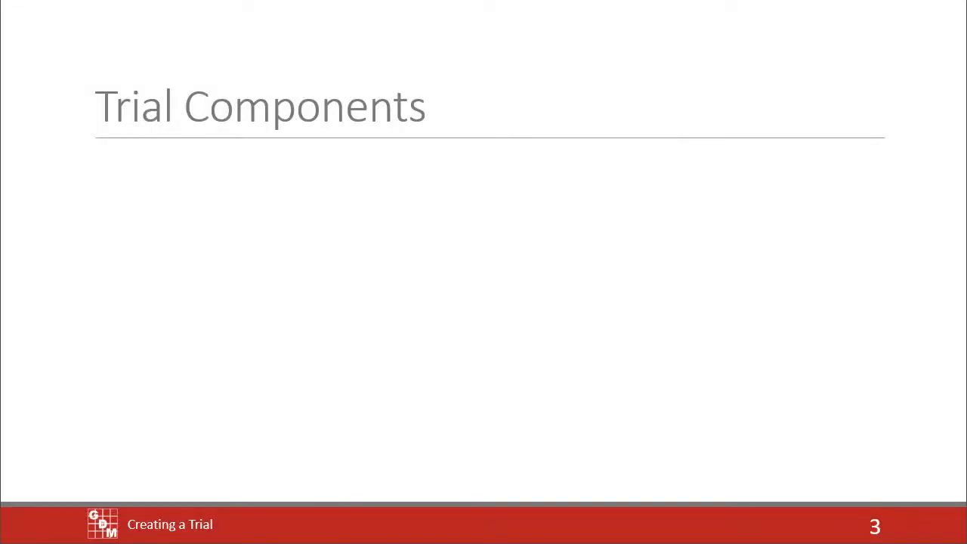
Advance the slideshow from Trial Components to the Incomplete Protocol slide
{"action": "key", "text": "right"}
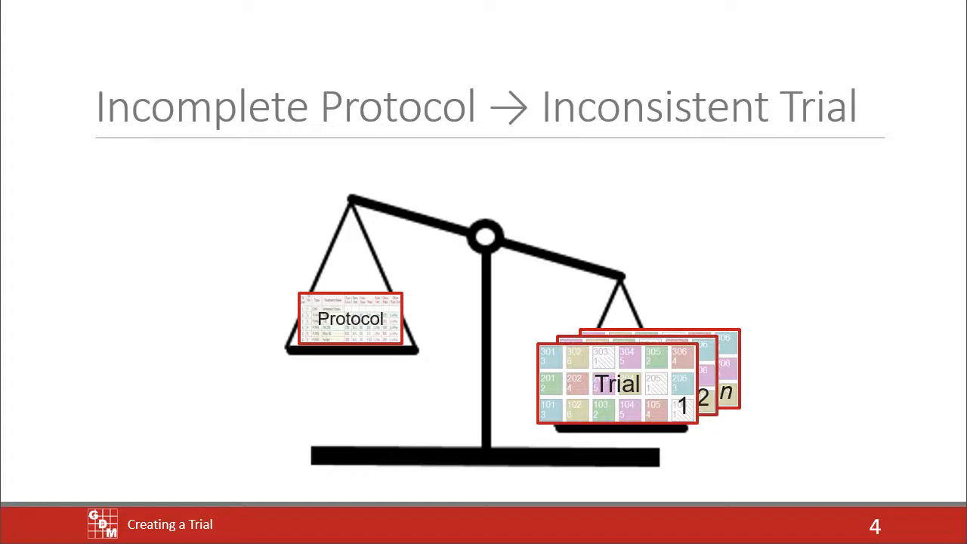
{"action": "key", "text": "right"}
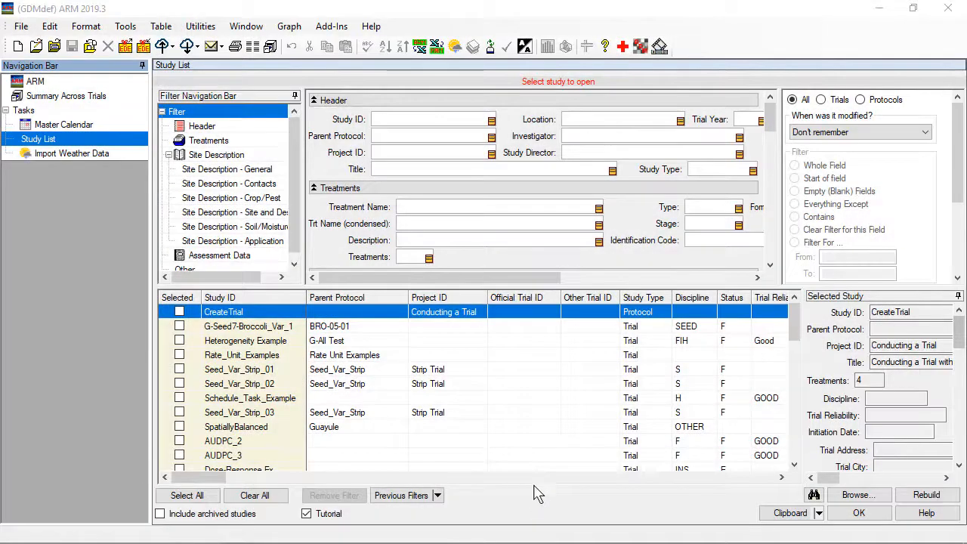
Filter the study list to protocols and load the CreateTrial protocol
{"action": "left_click", "coordinate": [860, 100]}
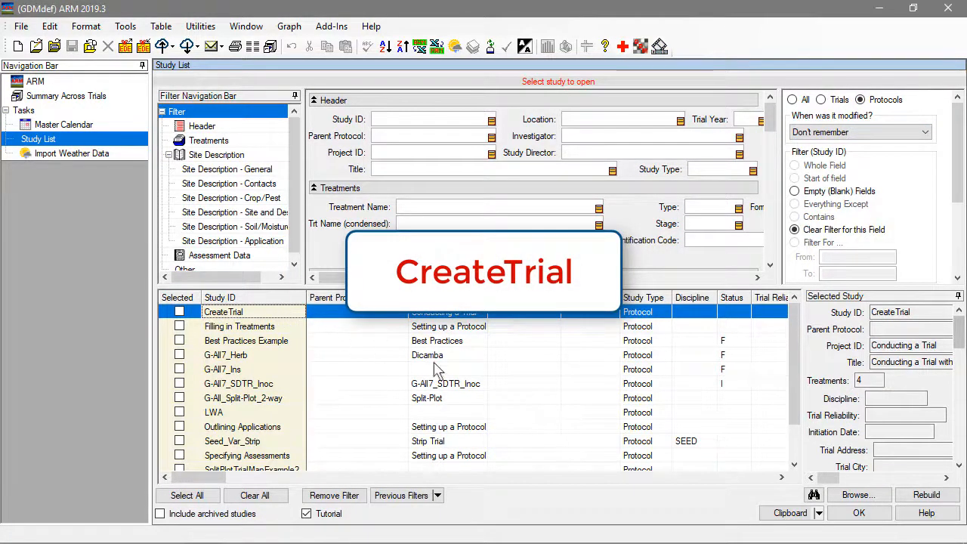
{"action": "left_click", "coordinate": [859, 513]}
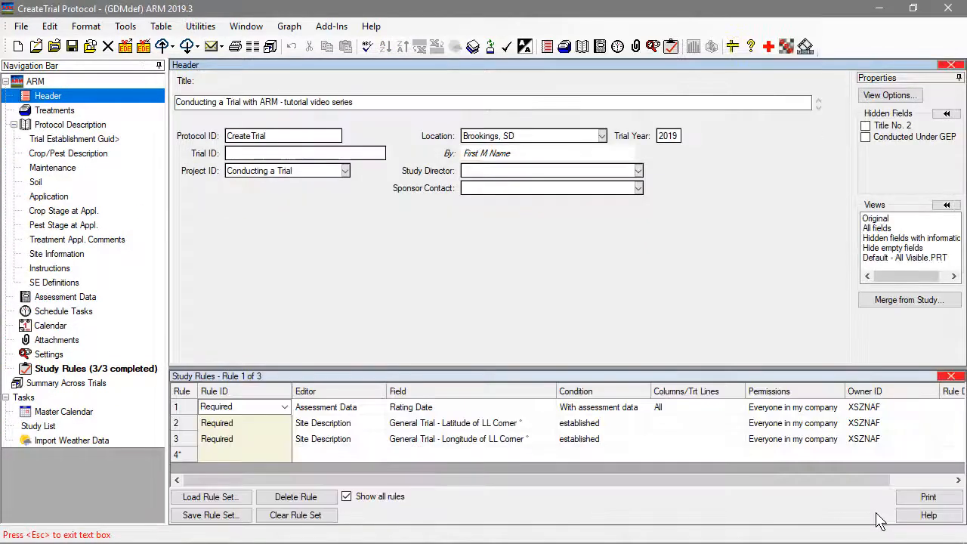
{"action": "mouse_move", "coordinate": [133, 145]}
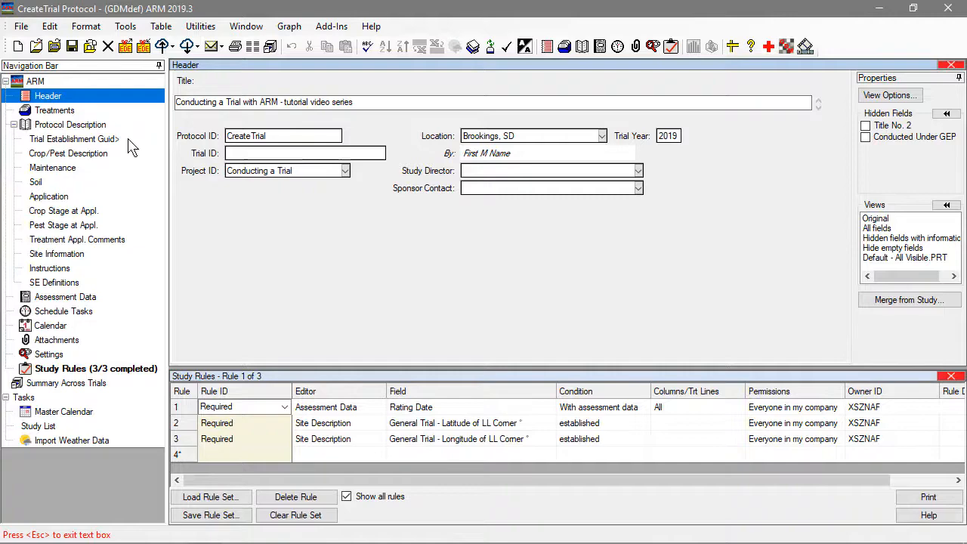
Show the protocol's Trial Establishment Guidelines with its Trial Location table
{"action": "left_click", "coordinate": [69, 124]}
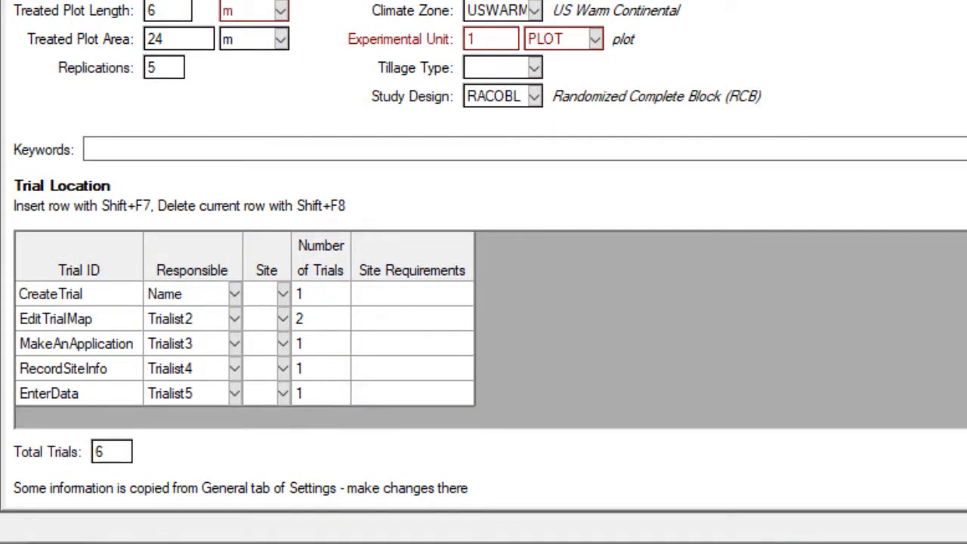
{"action": "left_click", "coordinate": [78, 269]}
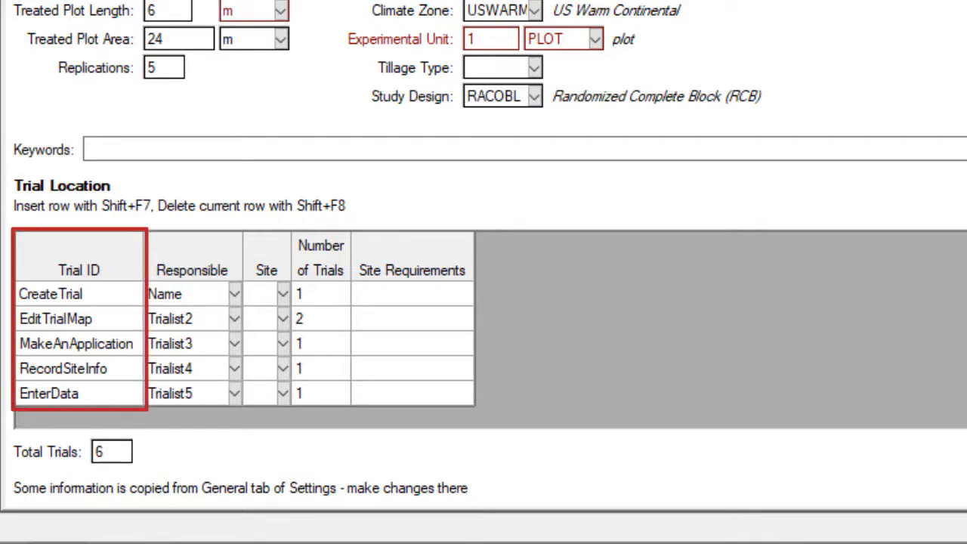
{"action": "left_click", "coordinate": [191, 269]}
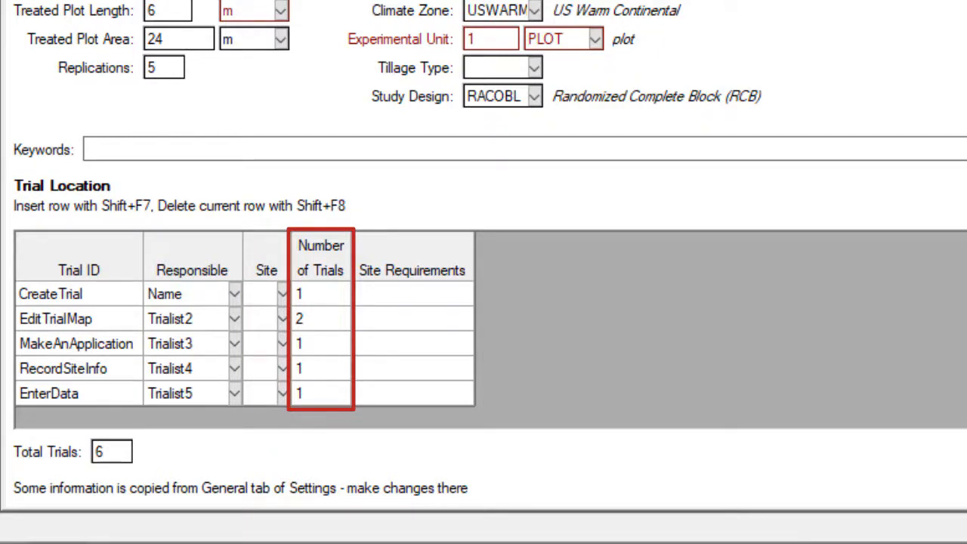
Start Create this Trial from the EditTrialMap row, then cancel the resulting trial map
{"action": "left_click", "coordinate": [411, 317]}
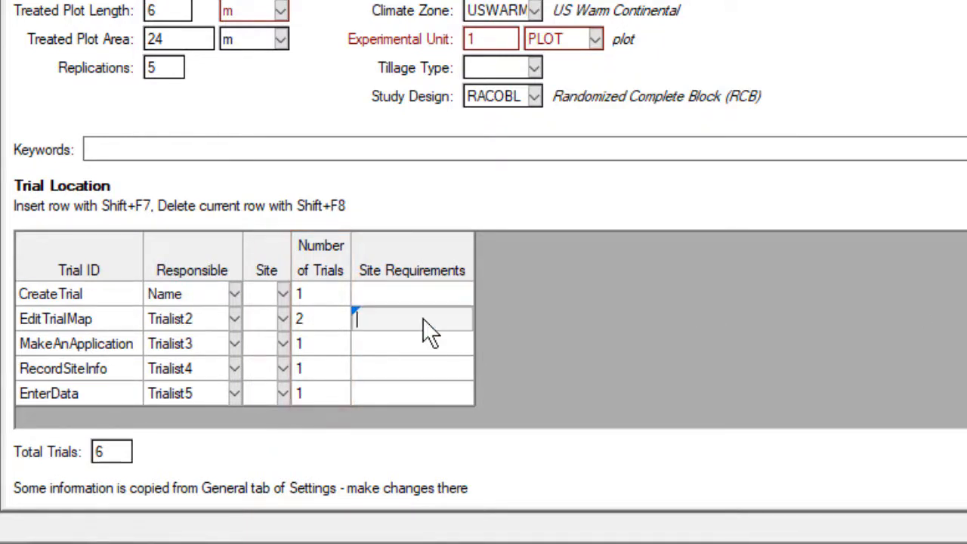
{"action": "right_click", "coordinate": [411, 317]}
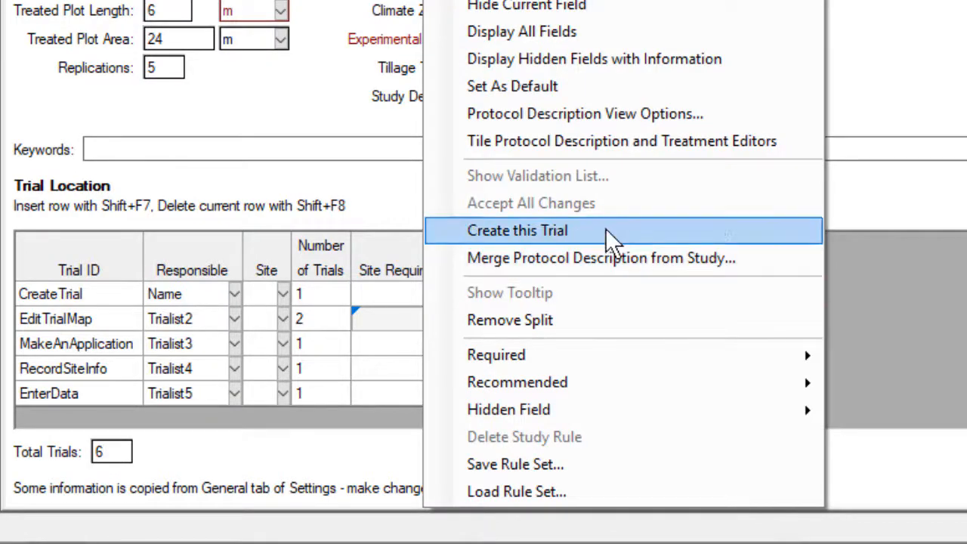
{"action": "left_click", "coordinate": [517, 230]}
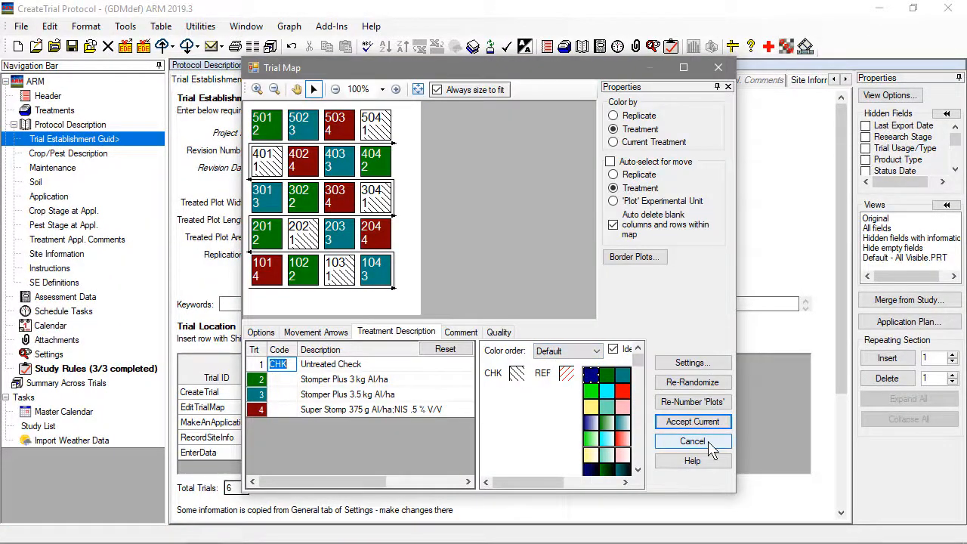
{"action": "left_click", "coordinate": [693, 442]}
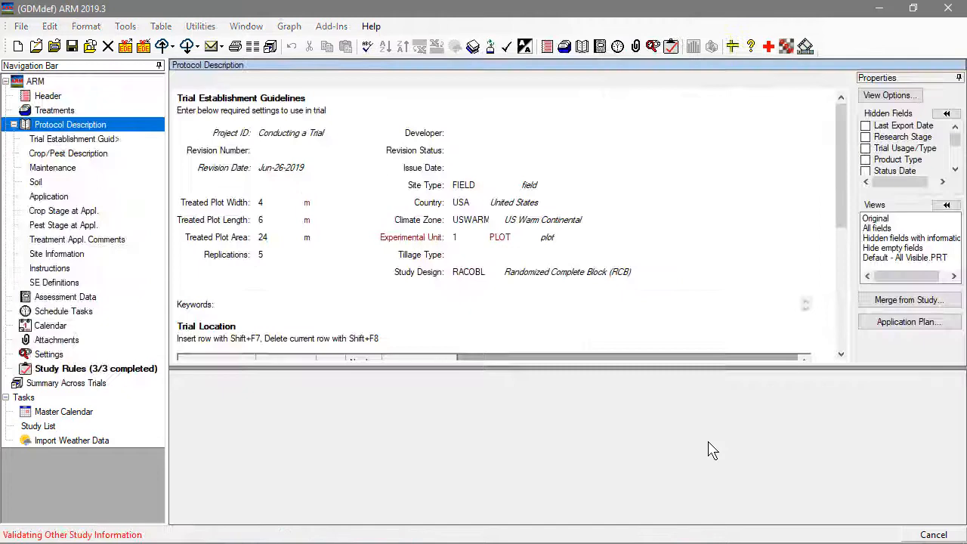
Start File > Create Trial from the protocol so ARM asks which trial ID to use
{"action": "left_click", "coordinate": [74, 139]}
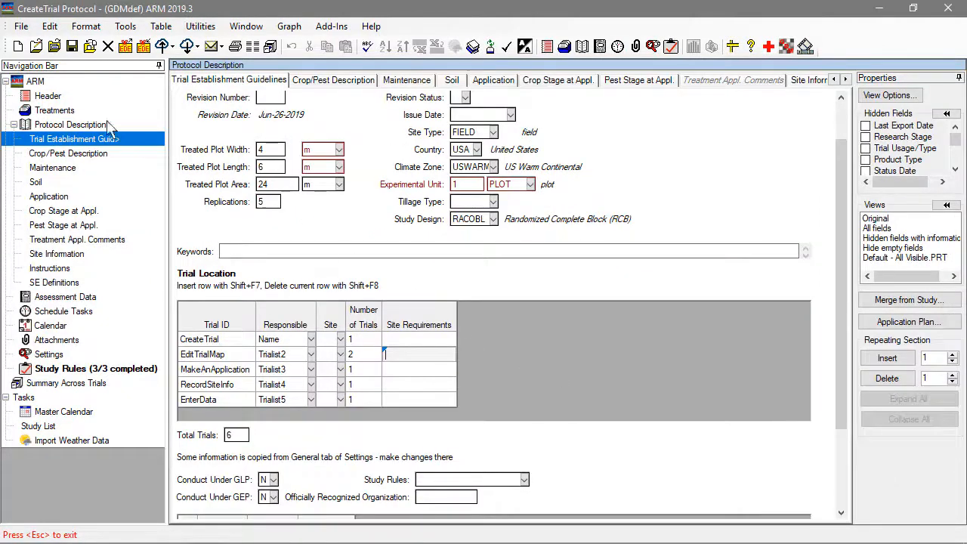
{"action": "left_click", "coordinate": [55, 111]}
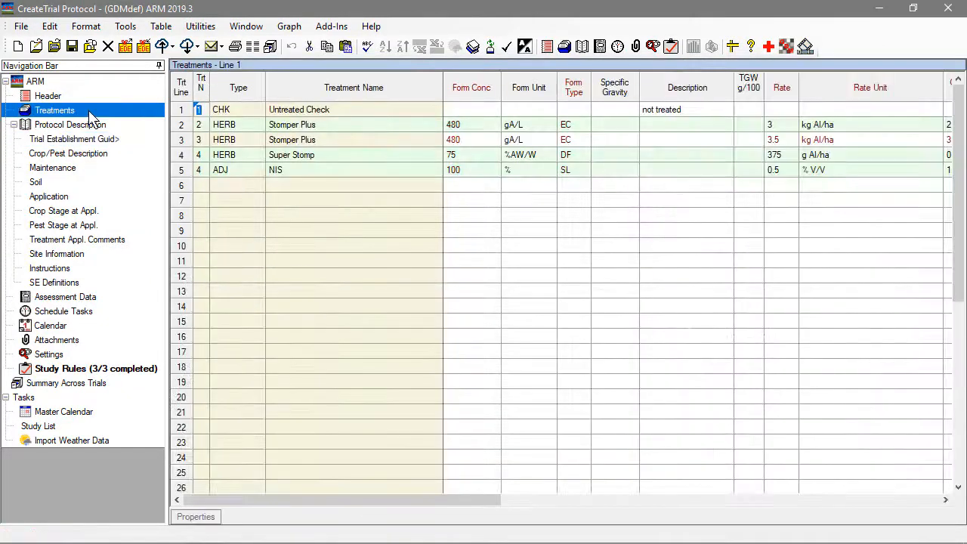
{"action": "left_click", "coordinate": [21, 25]}
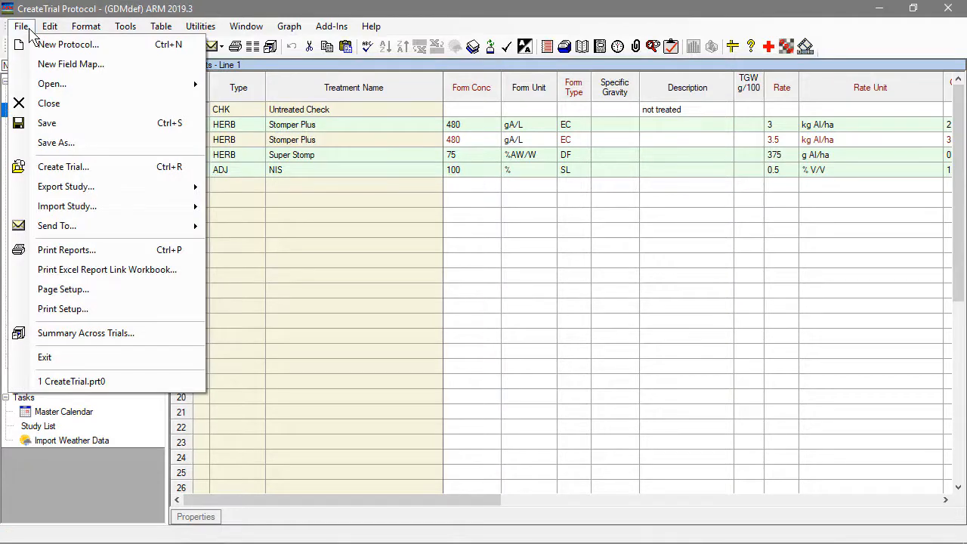
{"action": "mouse_move", "coordinate": [63, 166]}
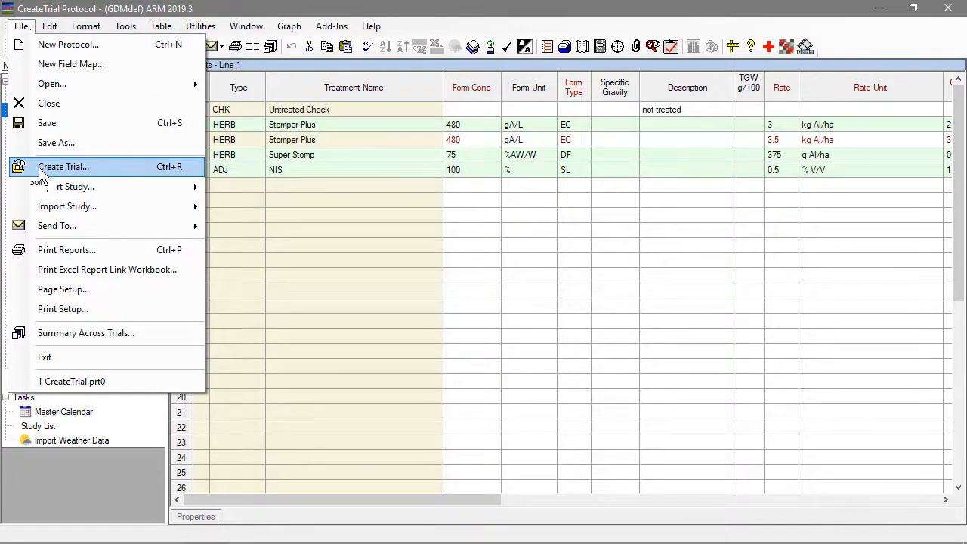
{"action": "left_click", "coordinate": [63, 166]}
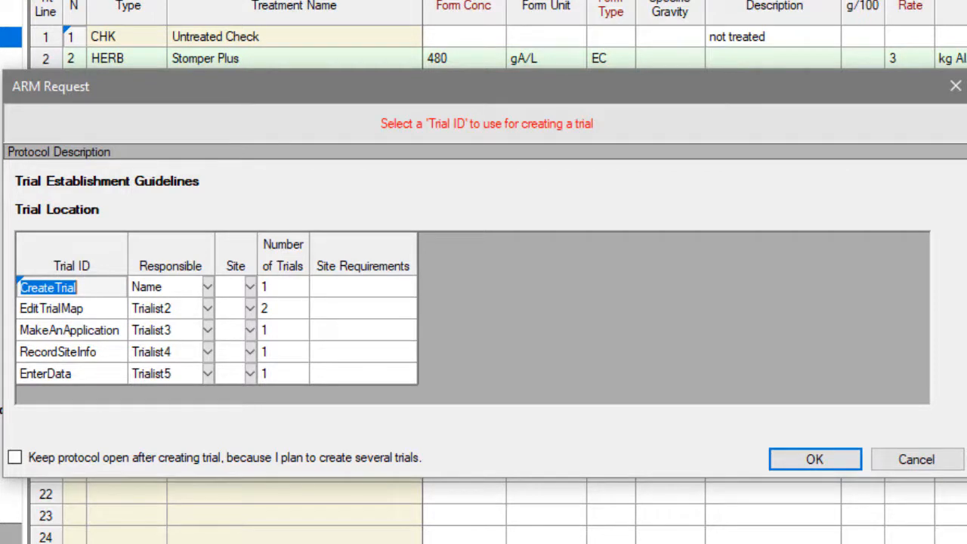
Choose CreateTrial as the trial ID and confirm creating the trial
{"action": "left_click", "coordinate": [279, 309]}
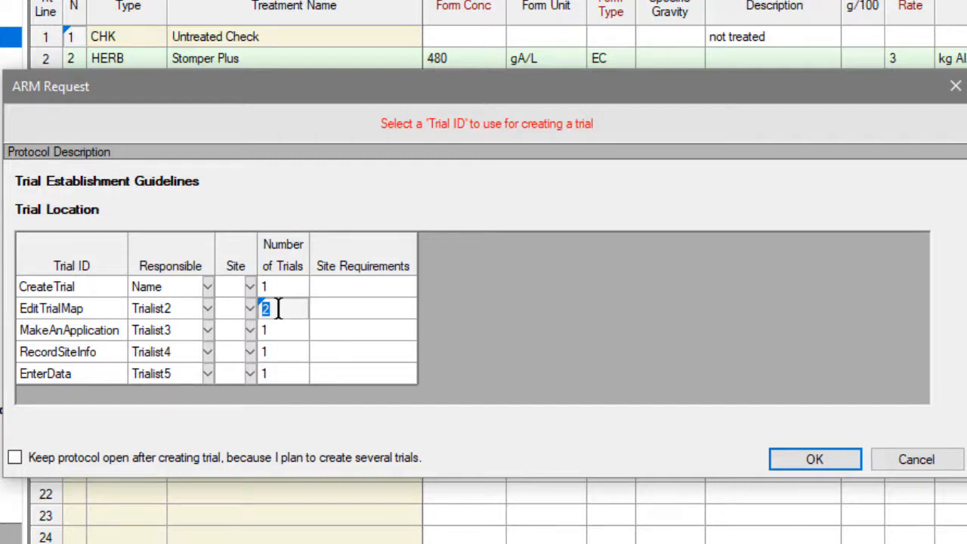
{"action": "left_click", "coordinate": [49, 287]}
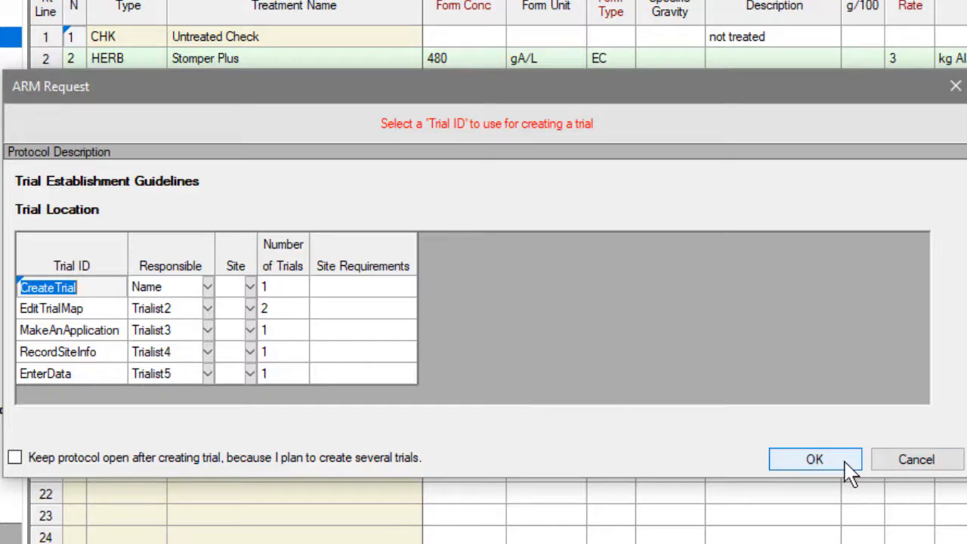
{"action": "left_click", "coordinate": [814, 459]}
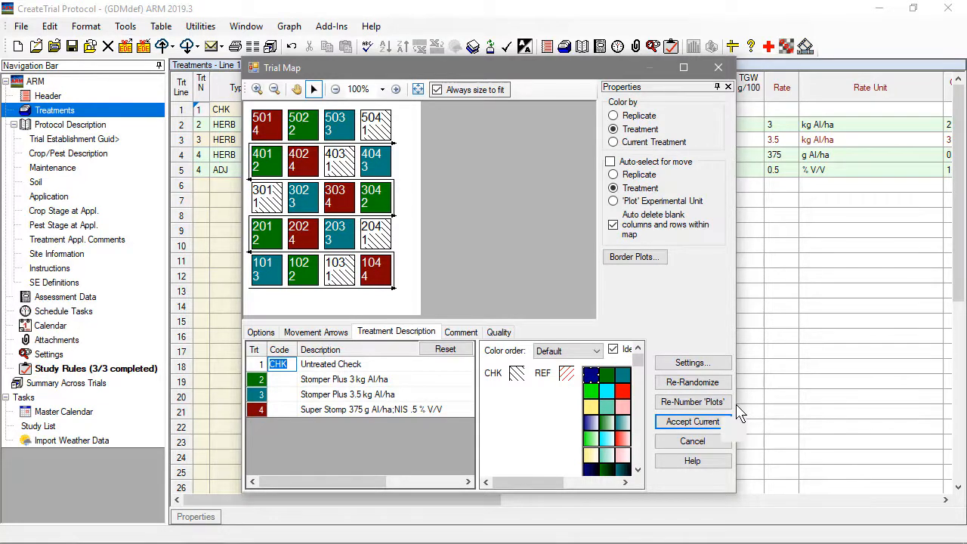
Accept the current randomized plot layout in the Trial Map
{"action": "left_click", "coordinate": [692, 420]}
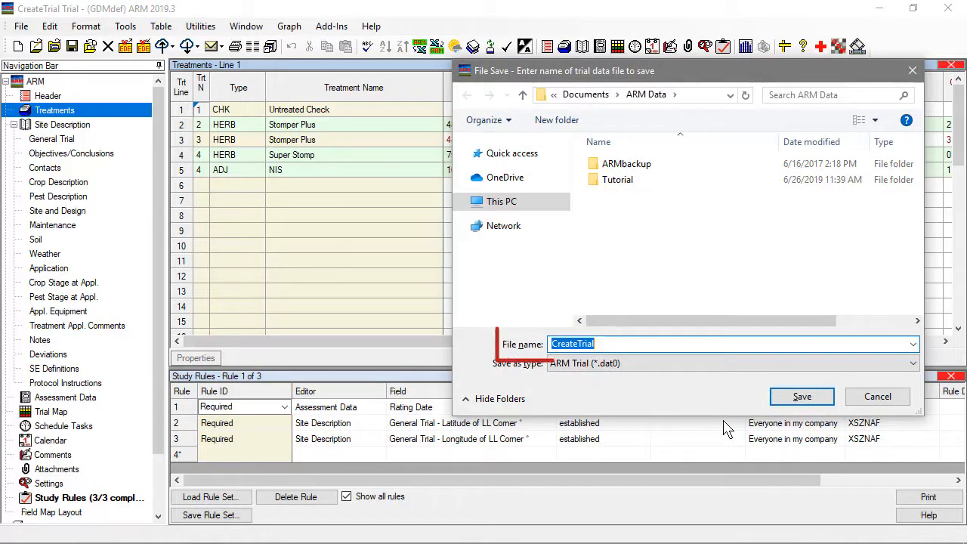
Save the new trial as CreateTrial in Documents > ARM Data
{"action": "left_click", "coordinate": [580, 345]}
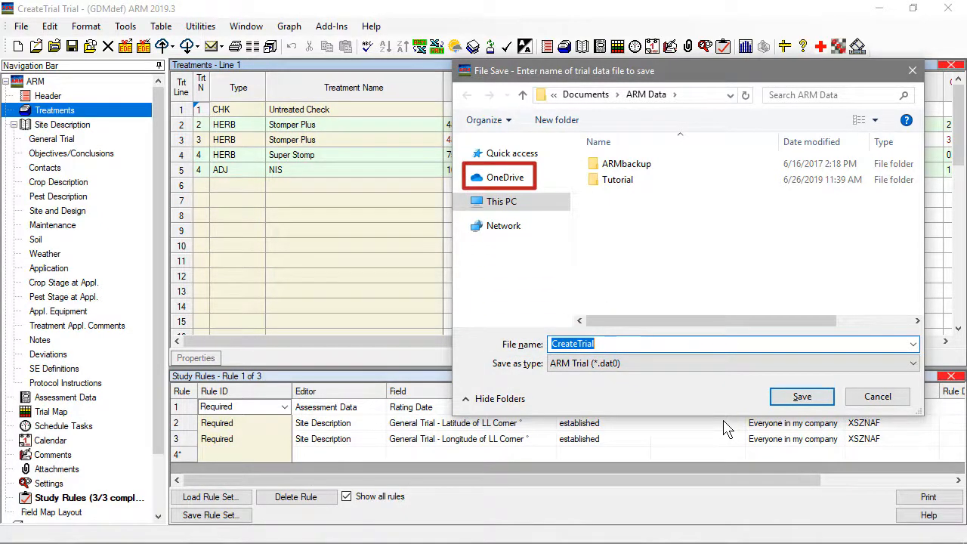
{"action": "left_click", "coordinate": [503, 225]}
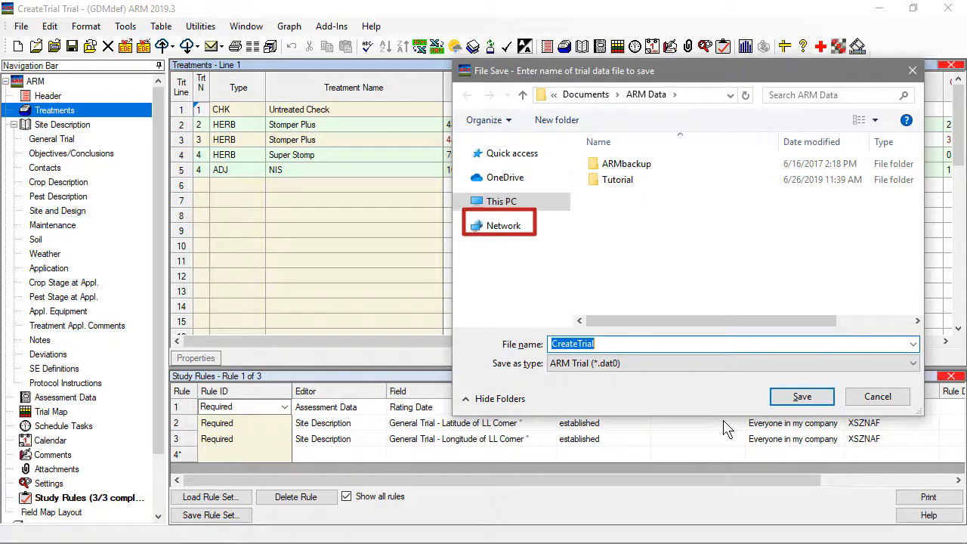
{"action": "left_click", "coordinate": [502, 201]}
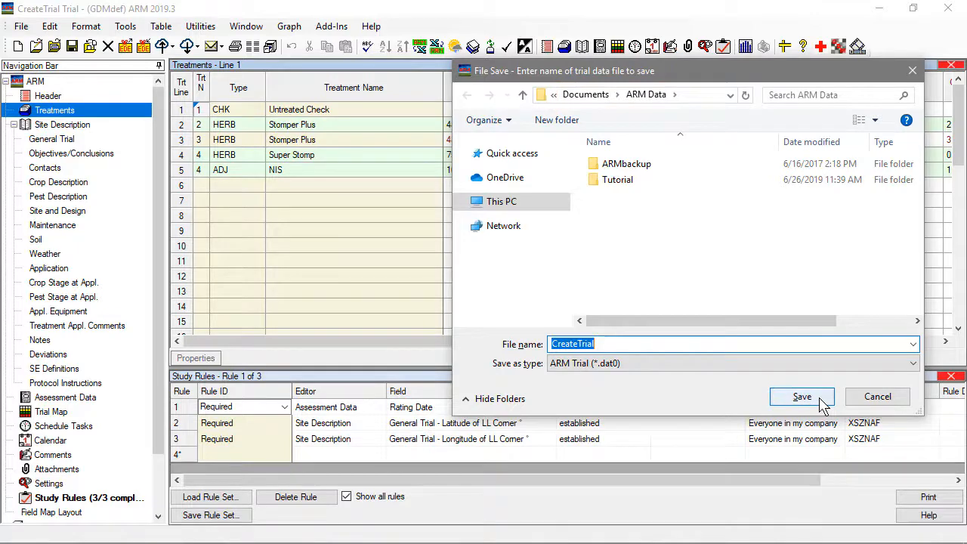
{"action": "left_click", "coordinate": [801, 396]}
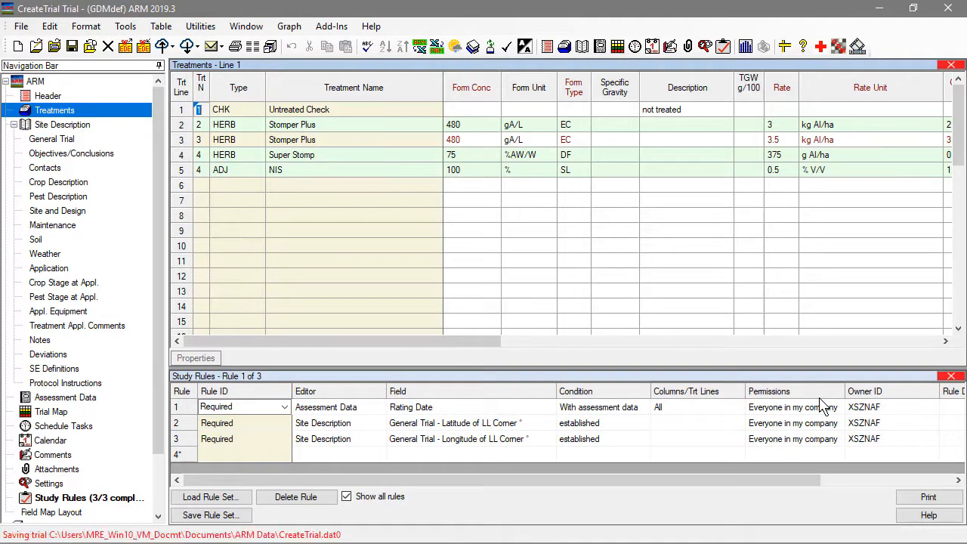